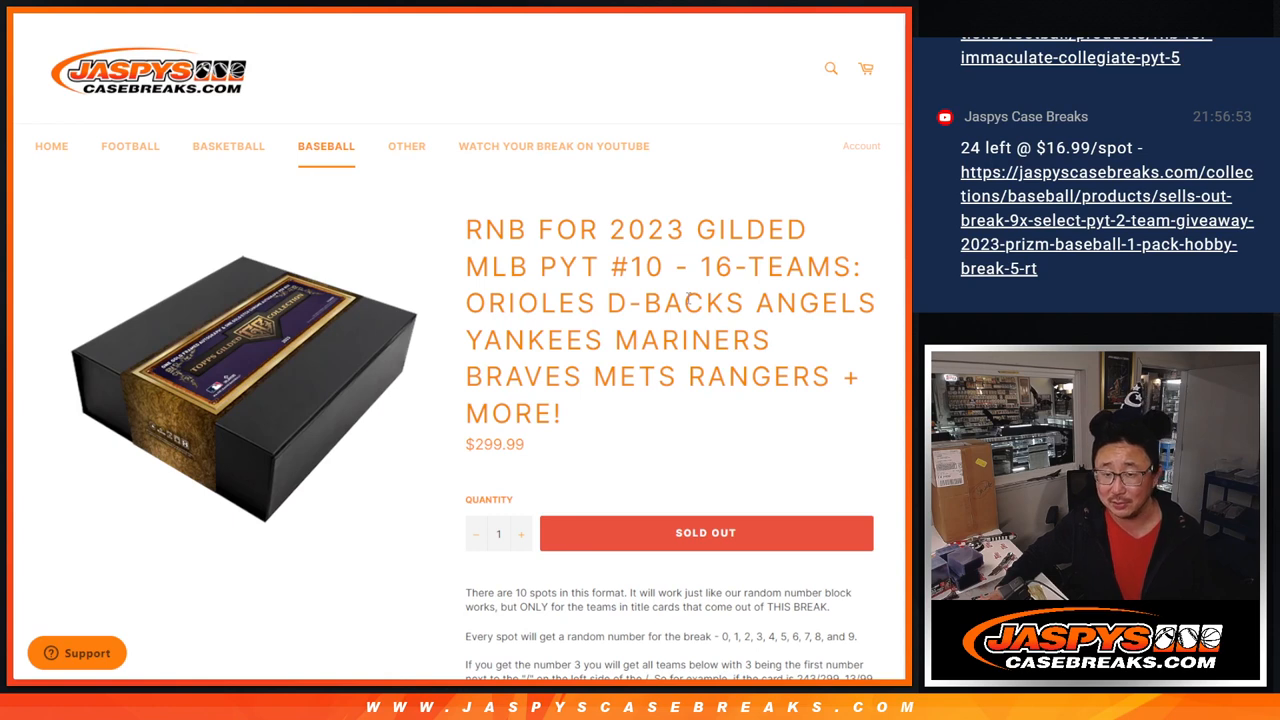
# Step: Highlight '16-TEAMS' in the listing title and scroll down to the Featured teams list
pyautogui.doubleClick(627, 229)
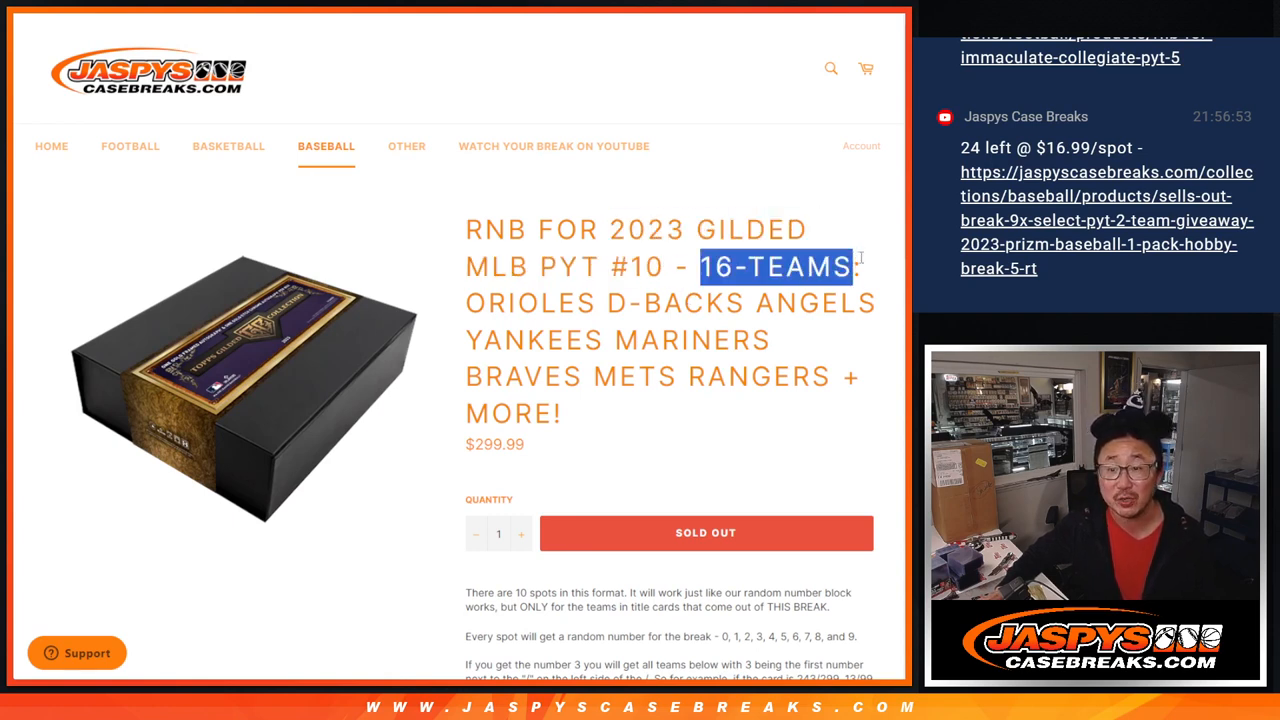
pyautogui.scroll(-3)
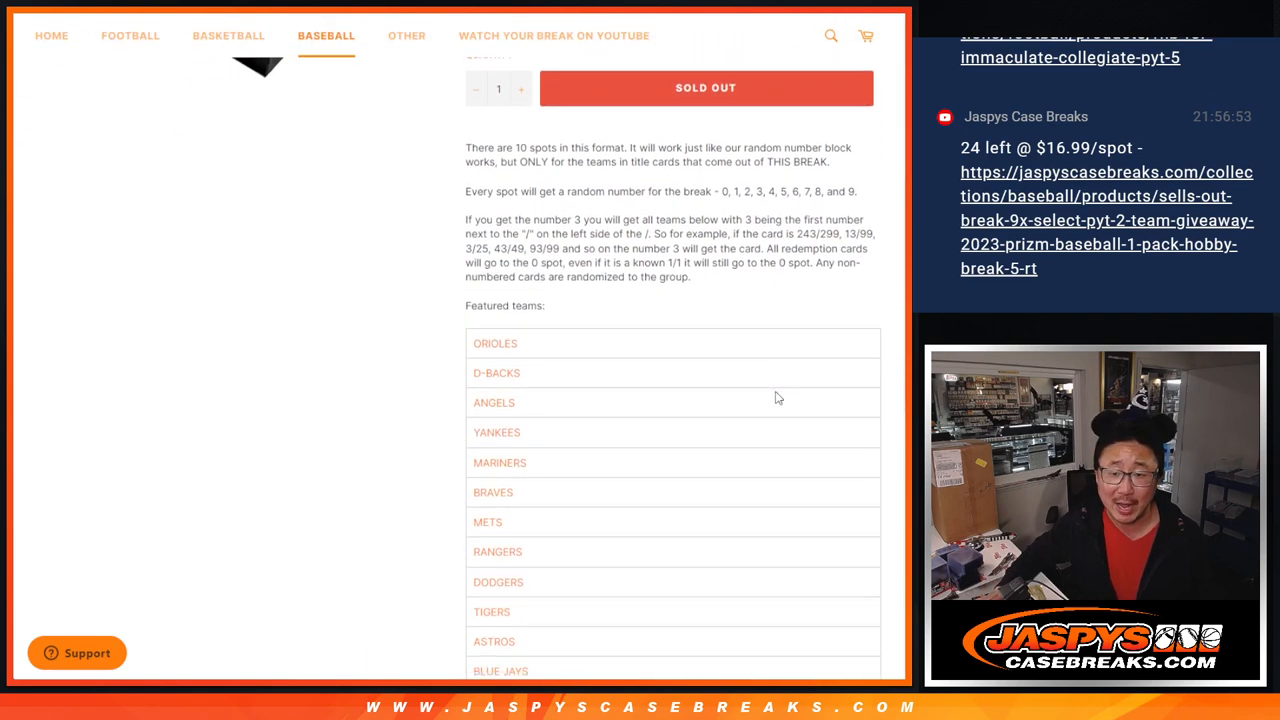
pyautogui.scroll(-3)
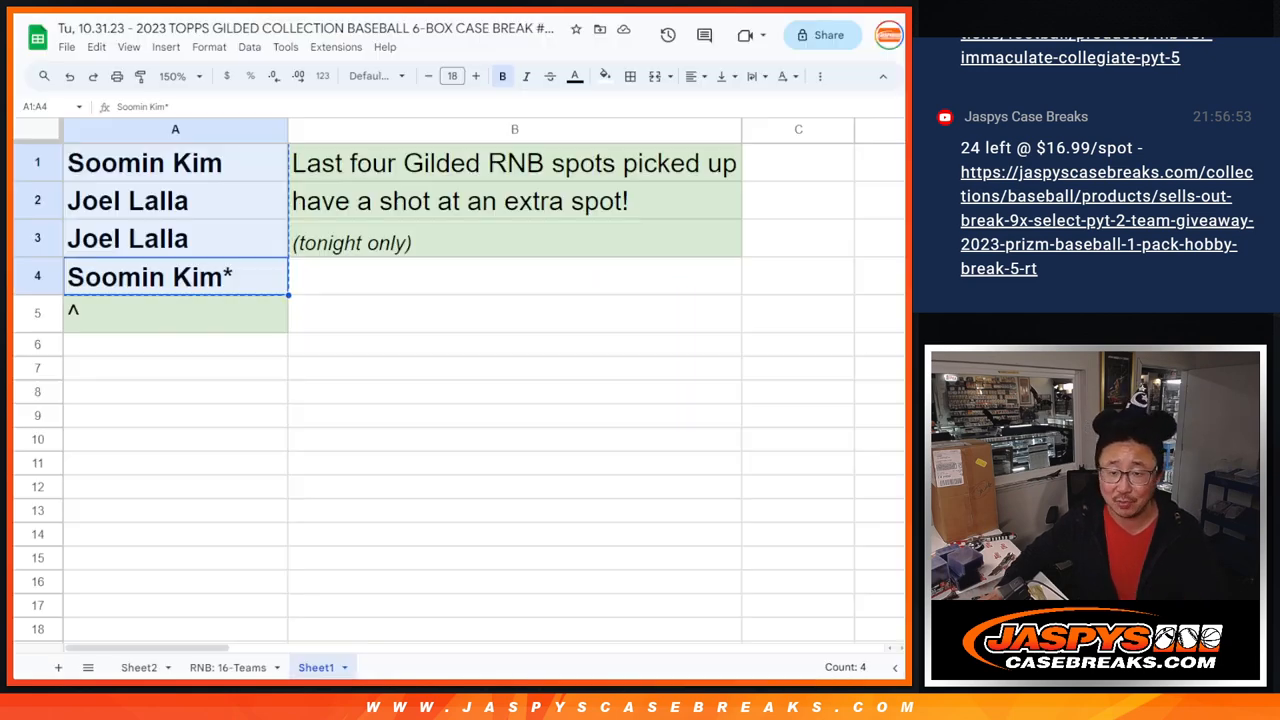
# Step: Select the four buyer names in A1:A4 of Sheet1 for copying
pyautogui.click(514, 313)
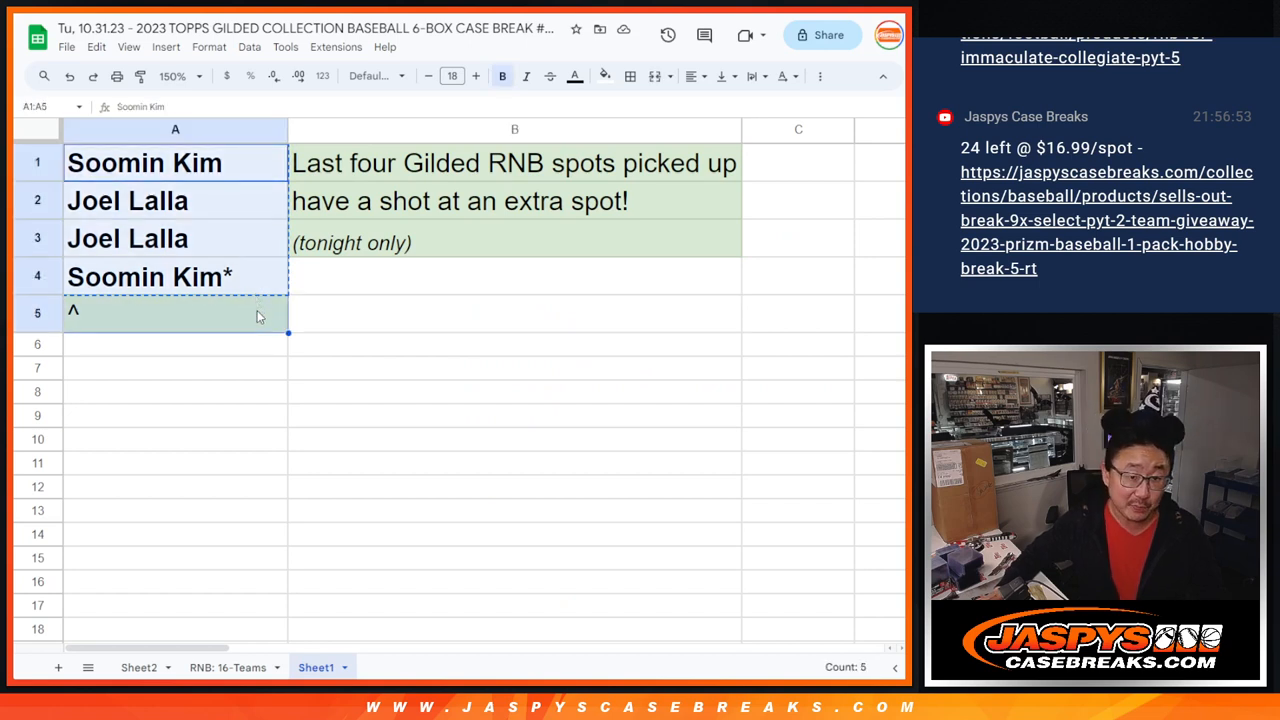
pyautogui.click(150, 277)
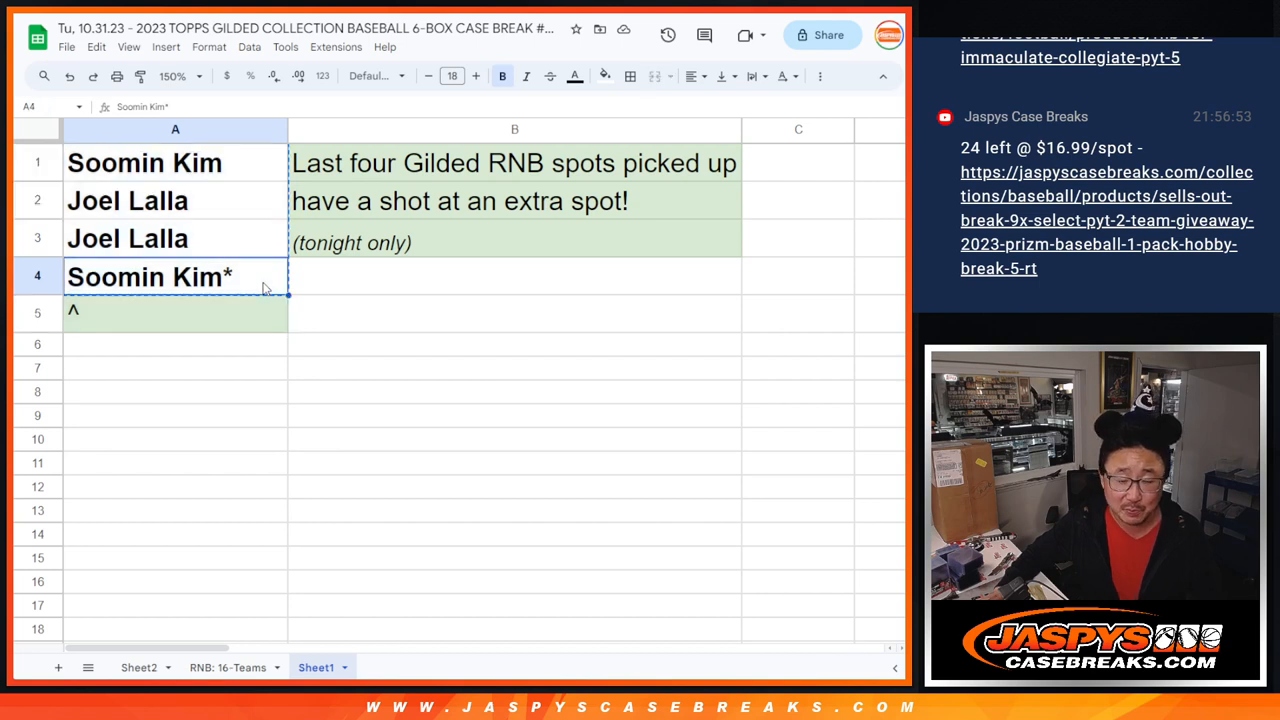
pyautogui.moveTo(257, 277)
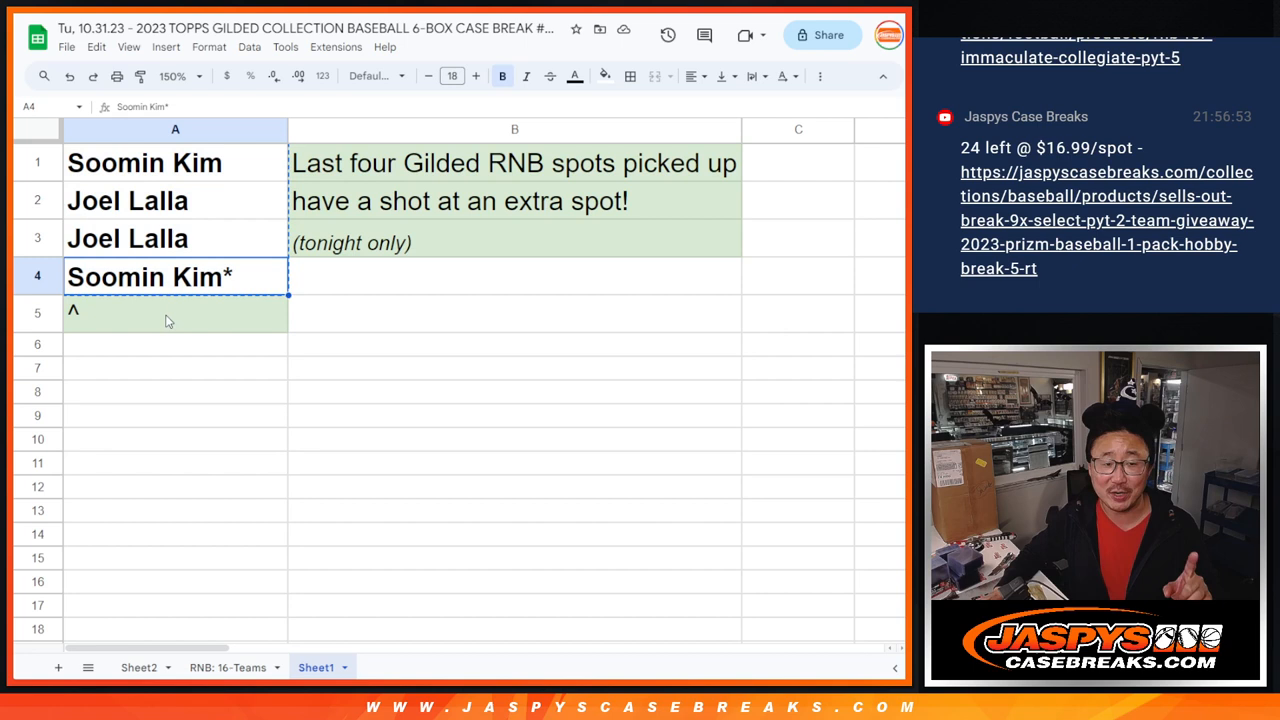
pyautogui.moveTo(145, 162); pyautogui.dragTo(145, 277)
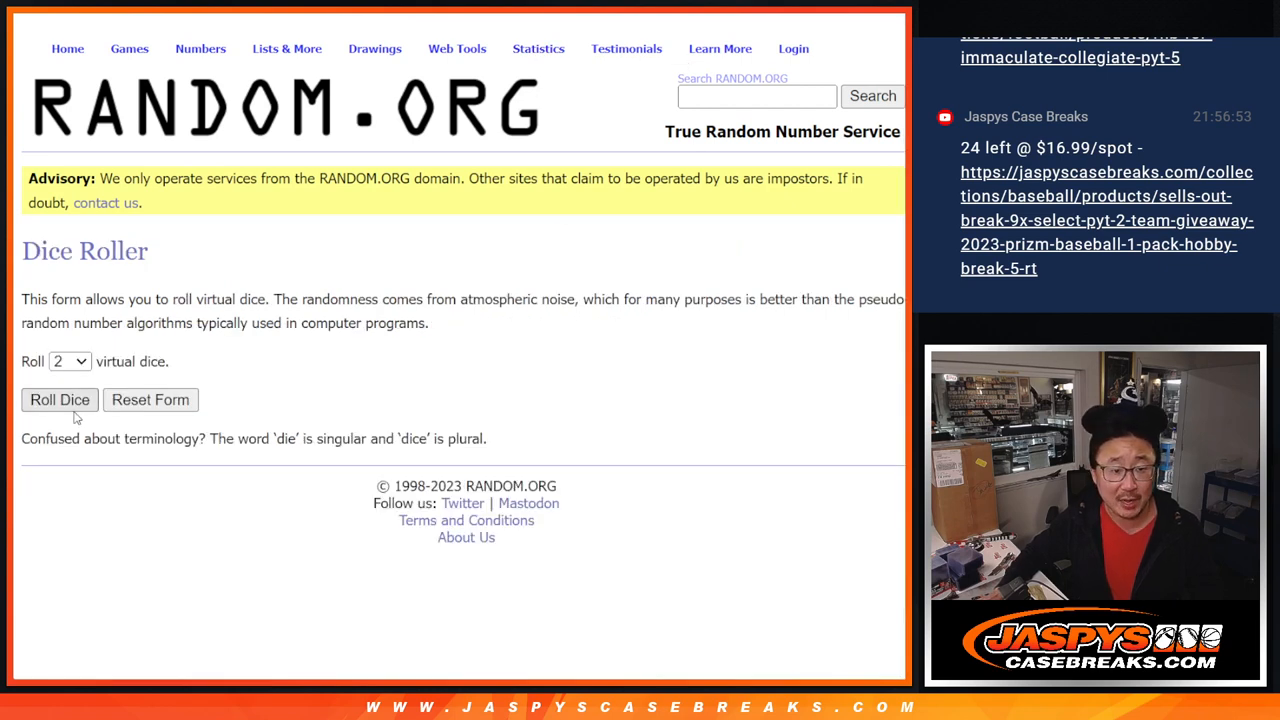
pyautogui.click(59, 399)
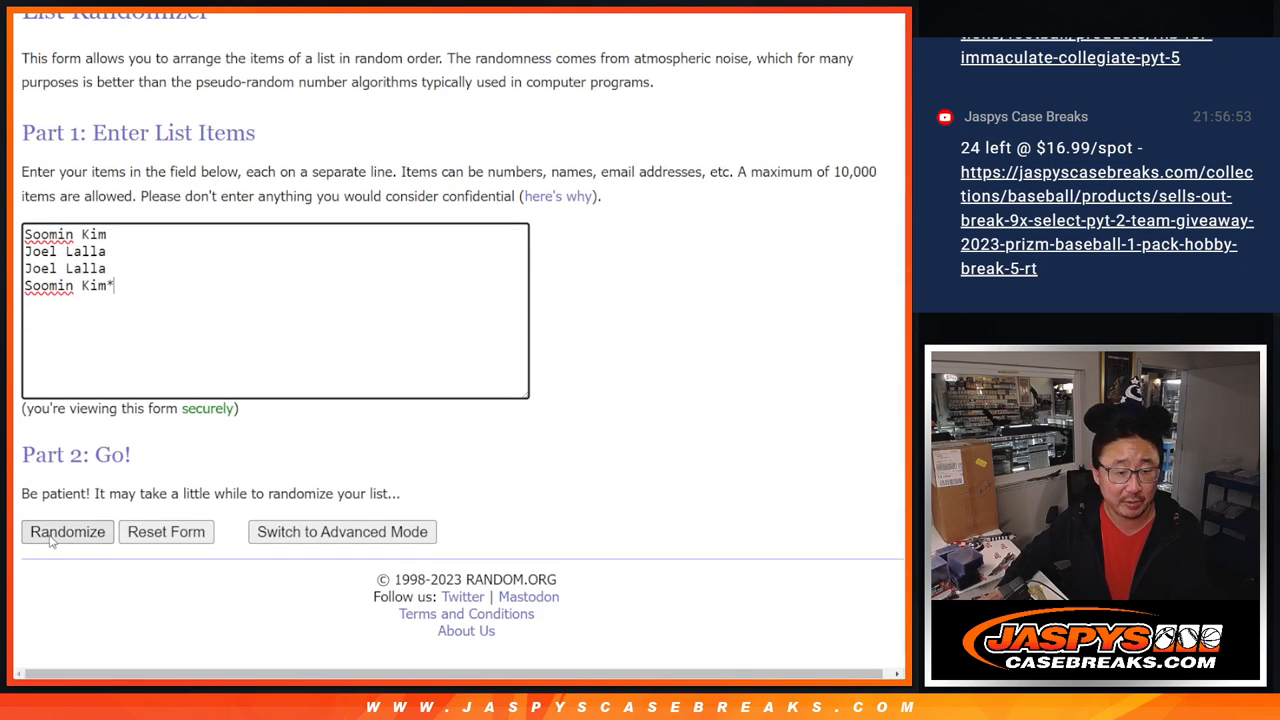
pyautogui.click(67, 531)
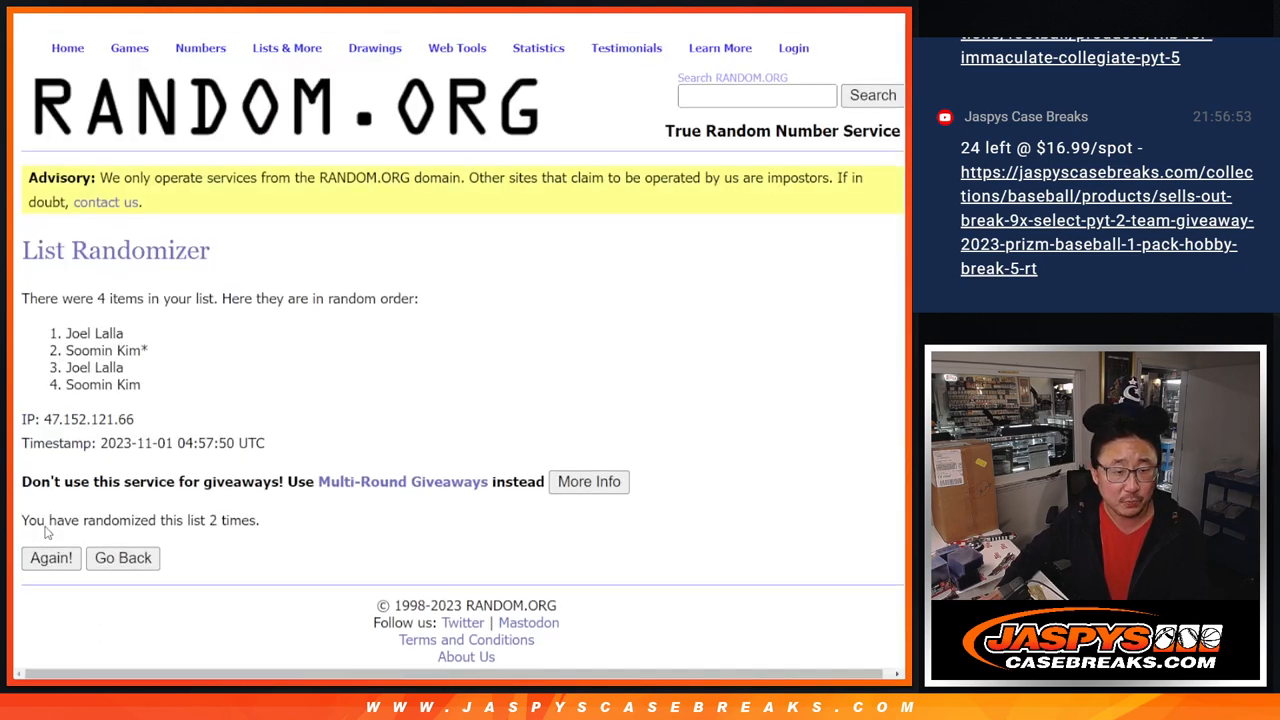
pyautogui.click(50, 557)
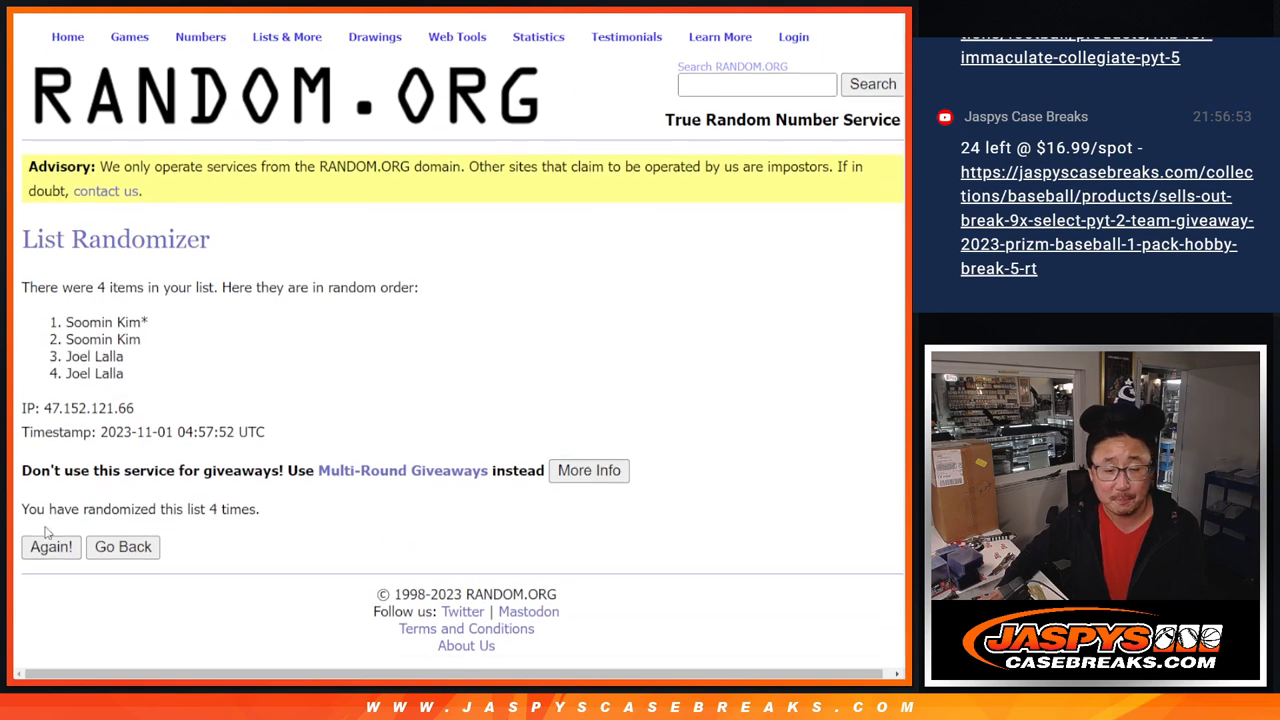
pyautogui.click(51, 547)
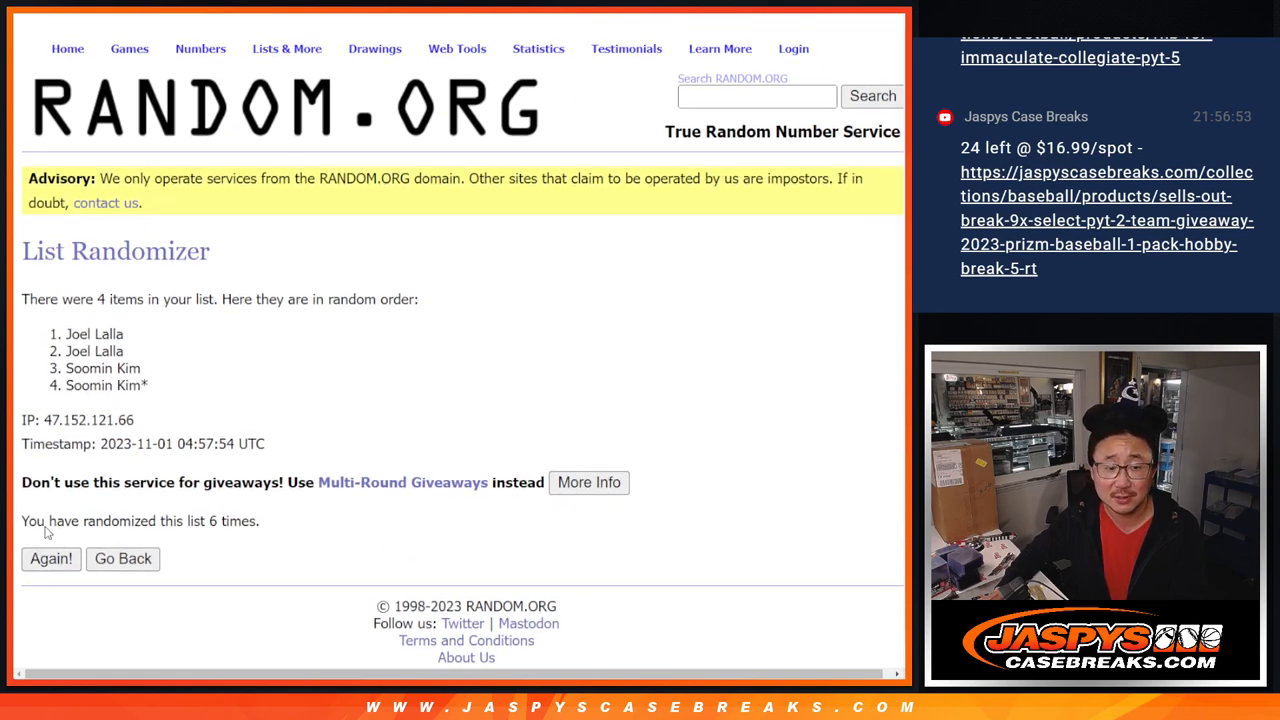
pyautogui.click(50, 558)
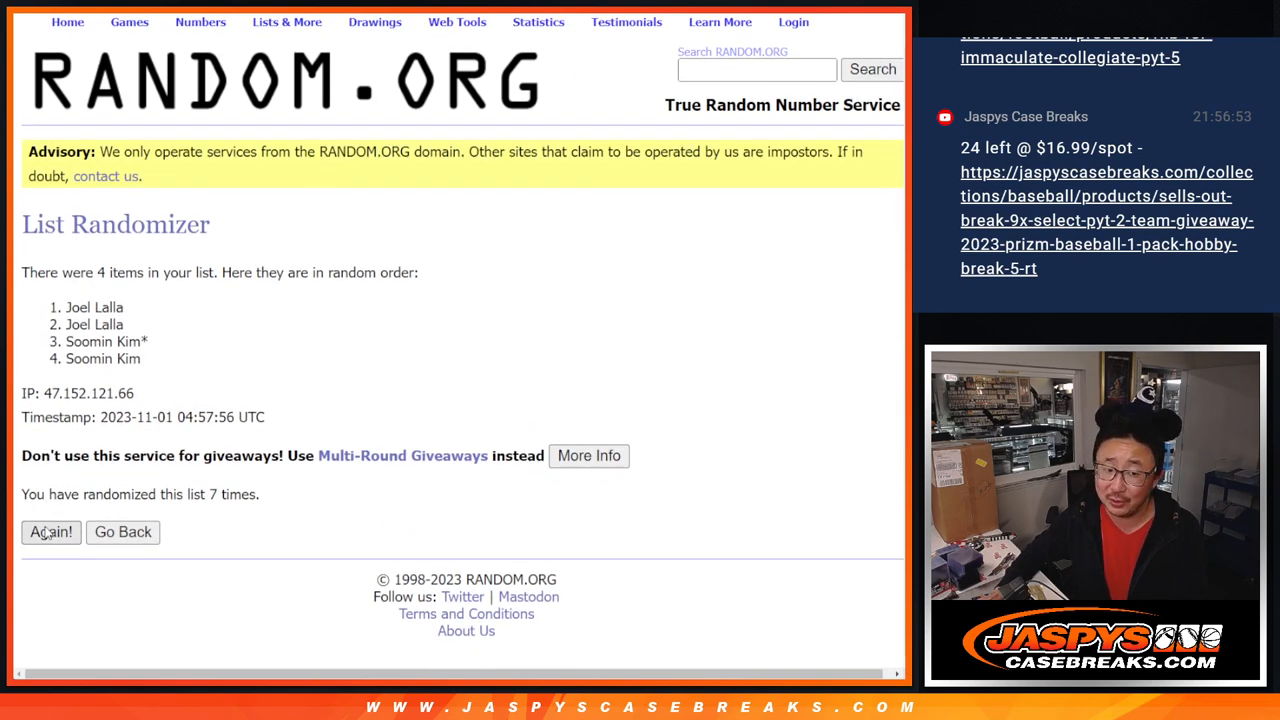
pyautogui.click(51, 531)
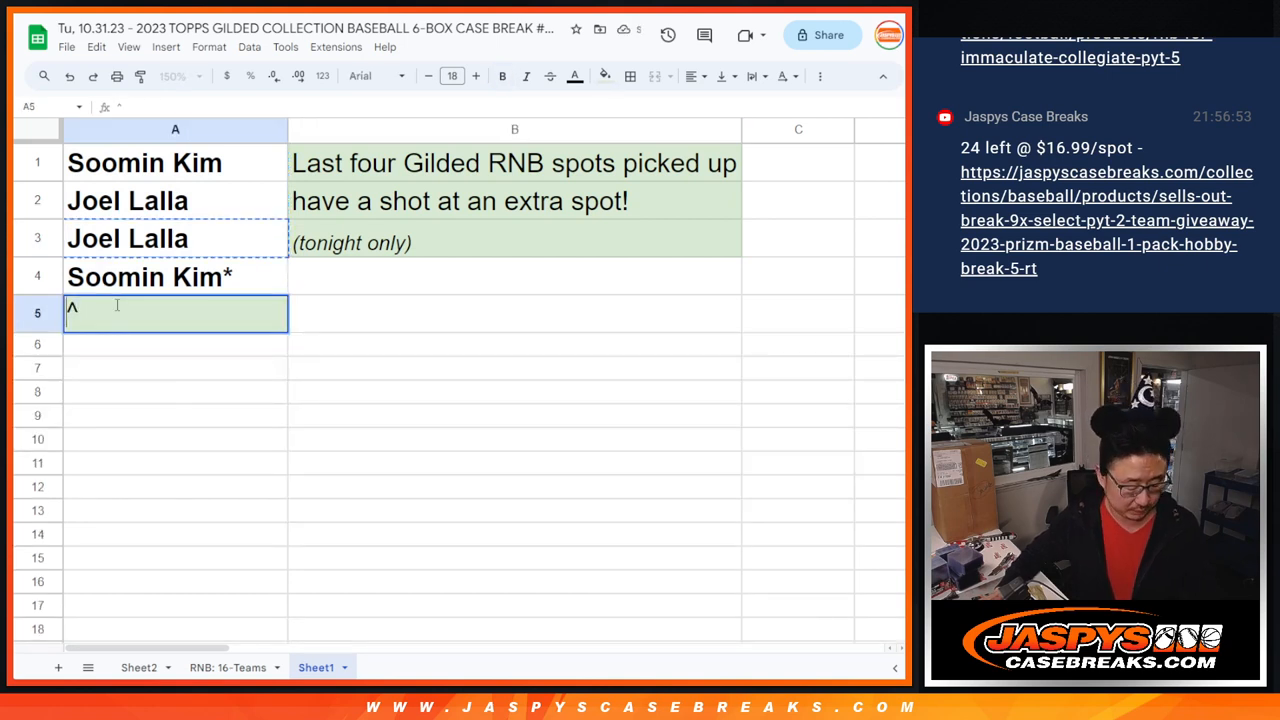
pyautogui.write('Joel Lalla')
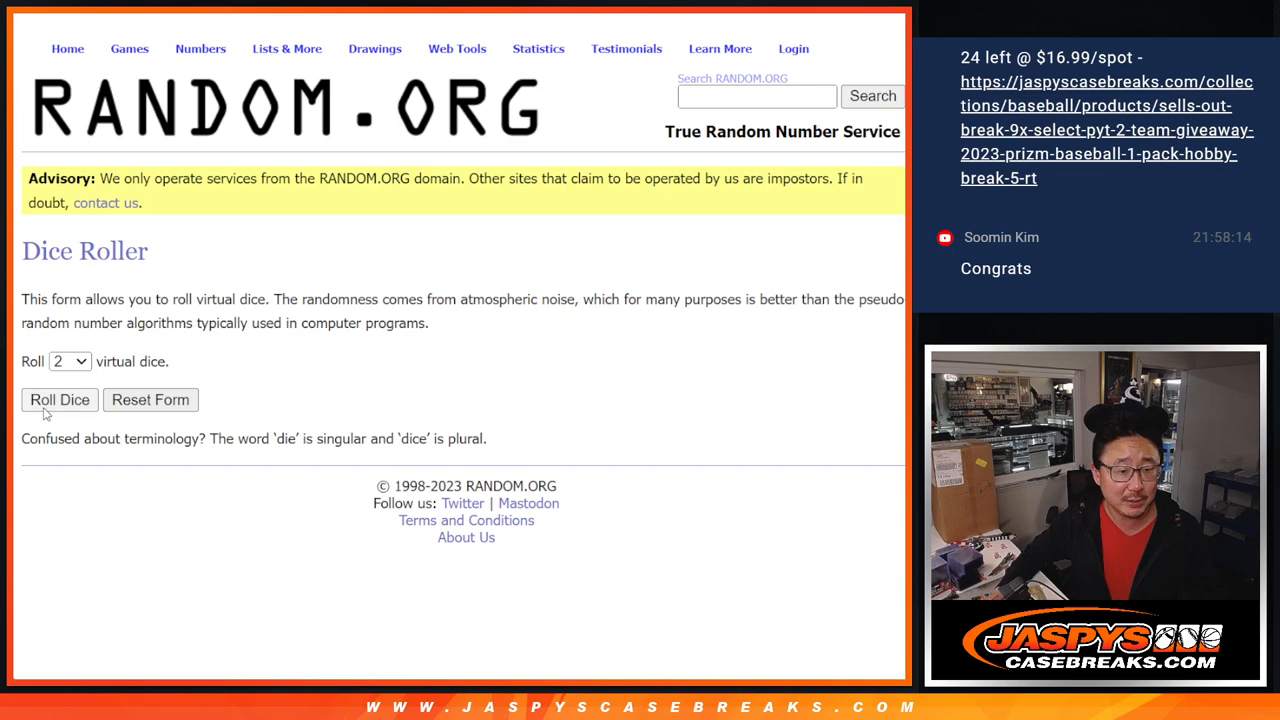
# Step: Roll the dice, shuffle the ten buyer names twice, and select the shuffled list
pyautogui.click(59, 399)
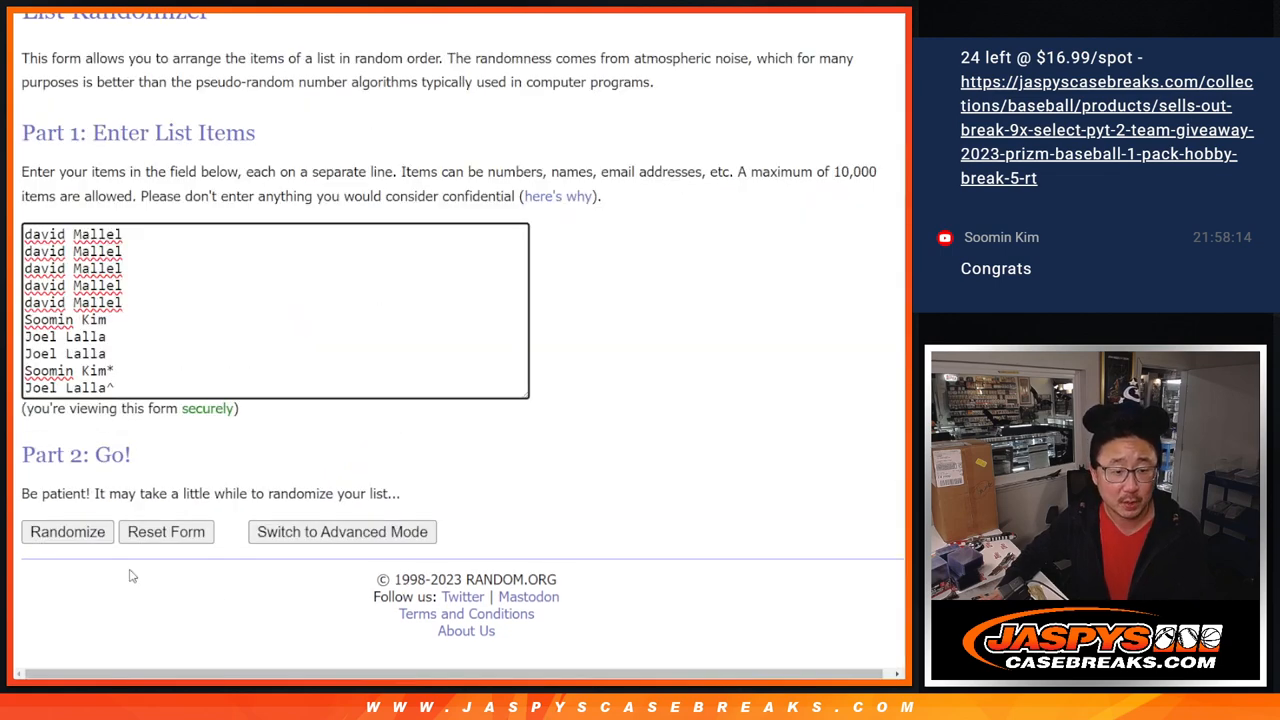
pyautogui.click(67, 531)
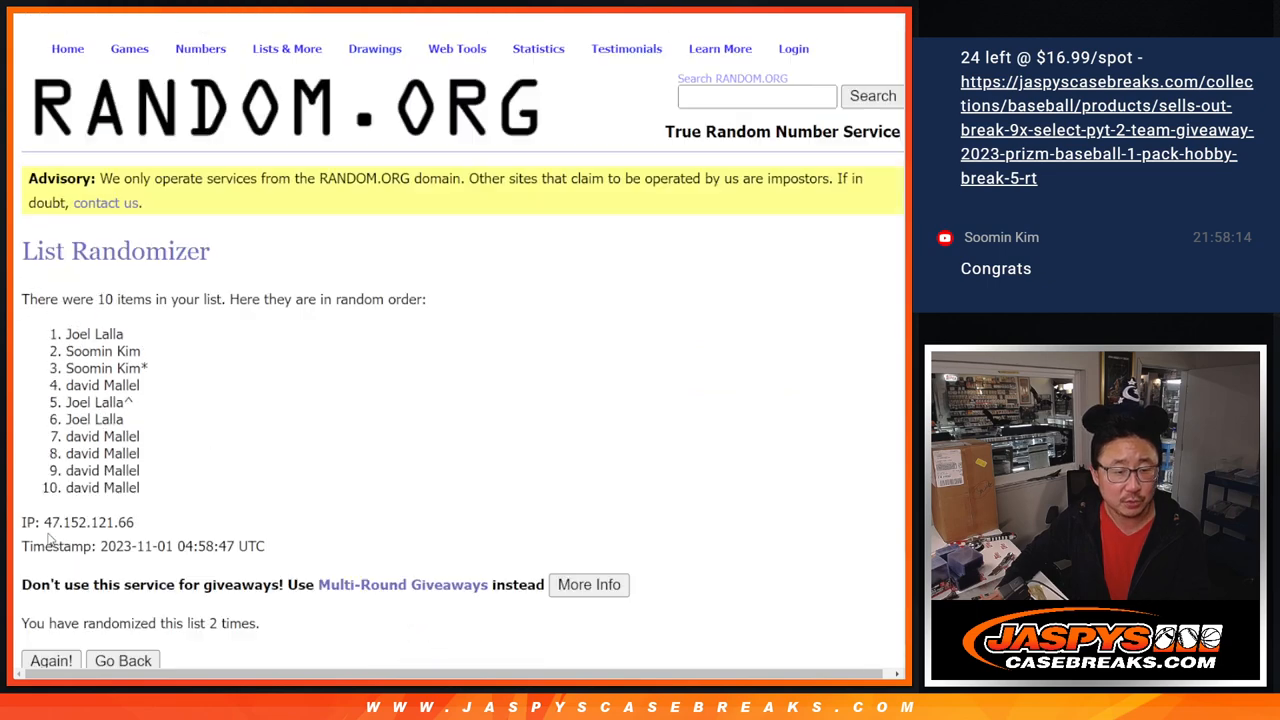
pyautogui.click(51, 660)
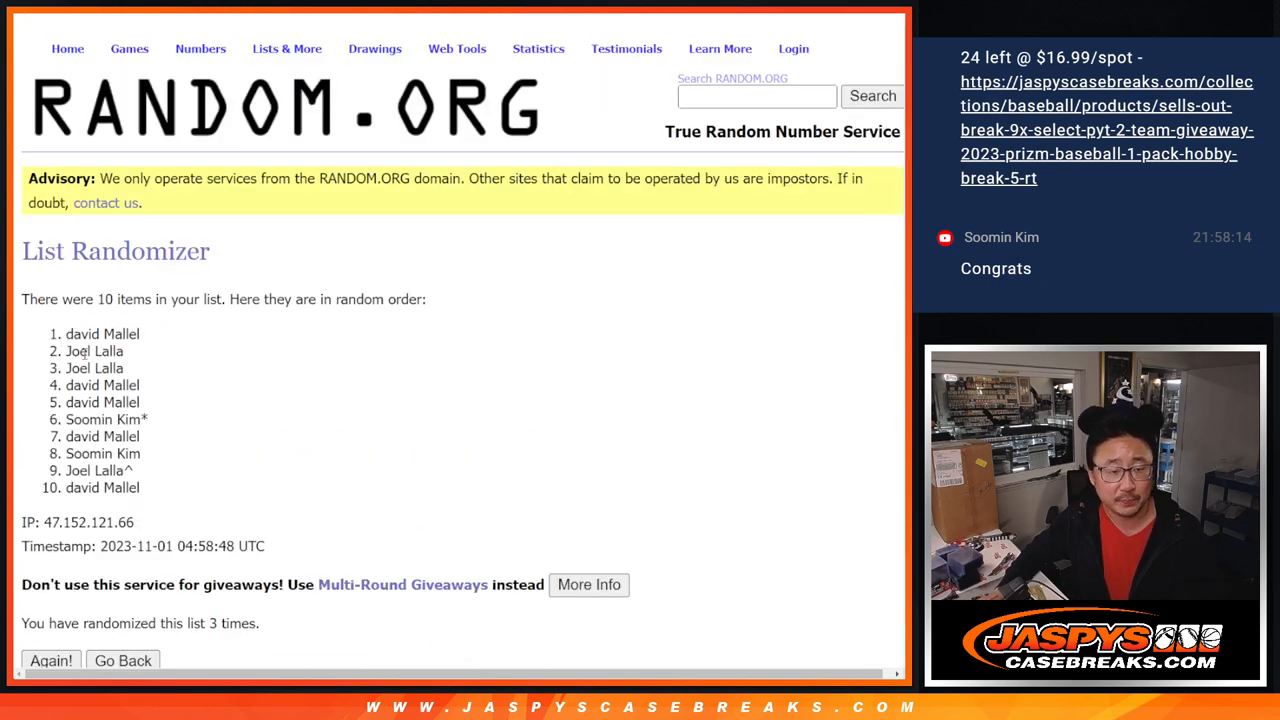
pyautogui.moveTo(67, 333); pyautogui.dragTo(141, 488)
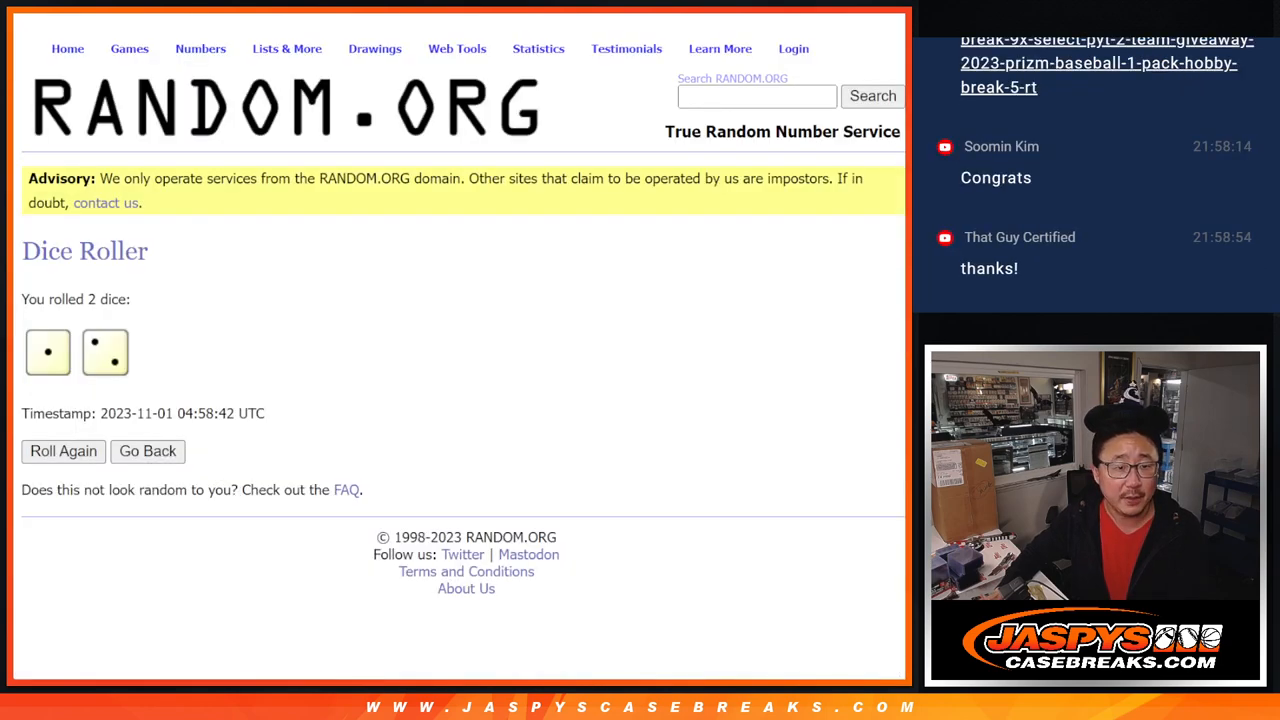
# Step: Shuffle the digits 0–9 in List Randomizer three times
pyautogui.click(287, 48)
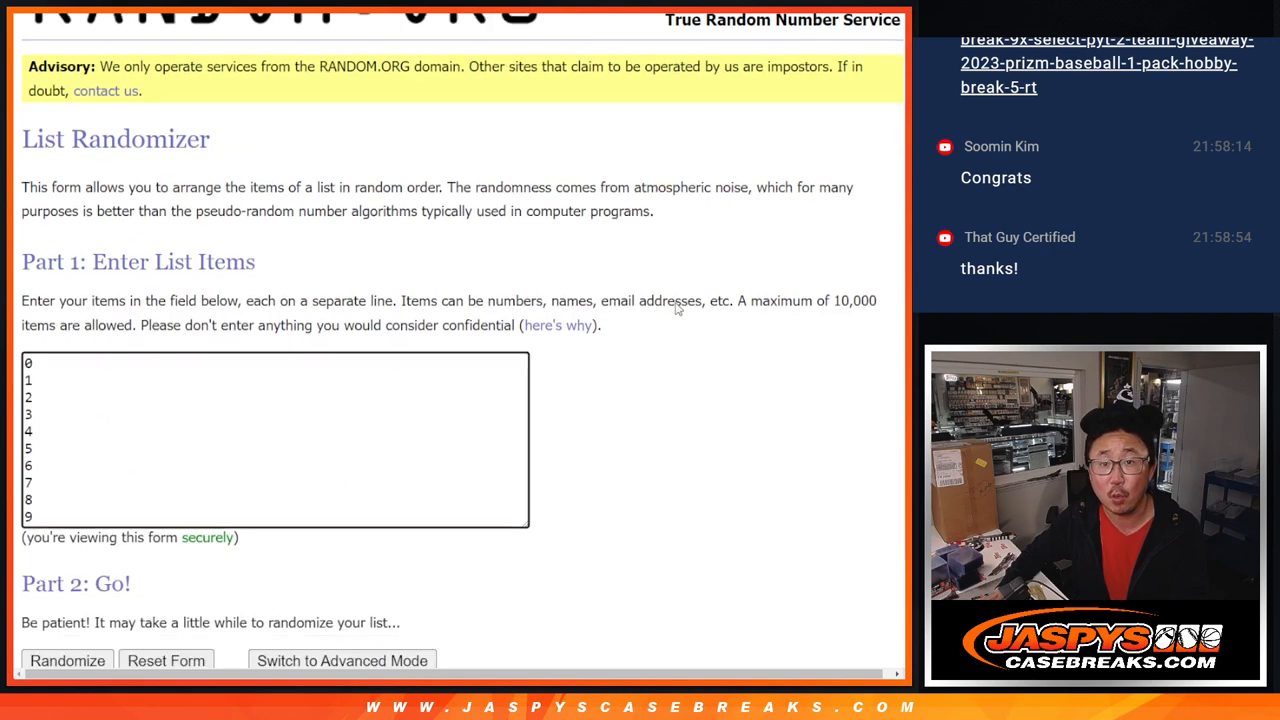
pyautogui.click(67, 660)
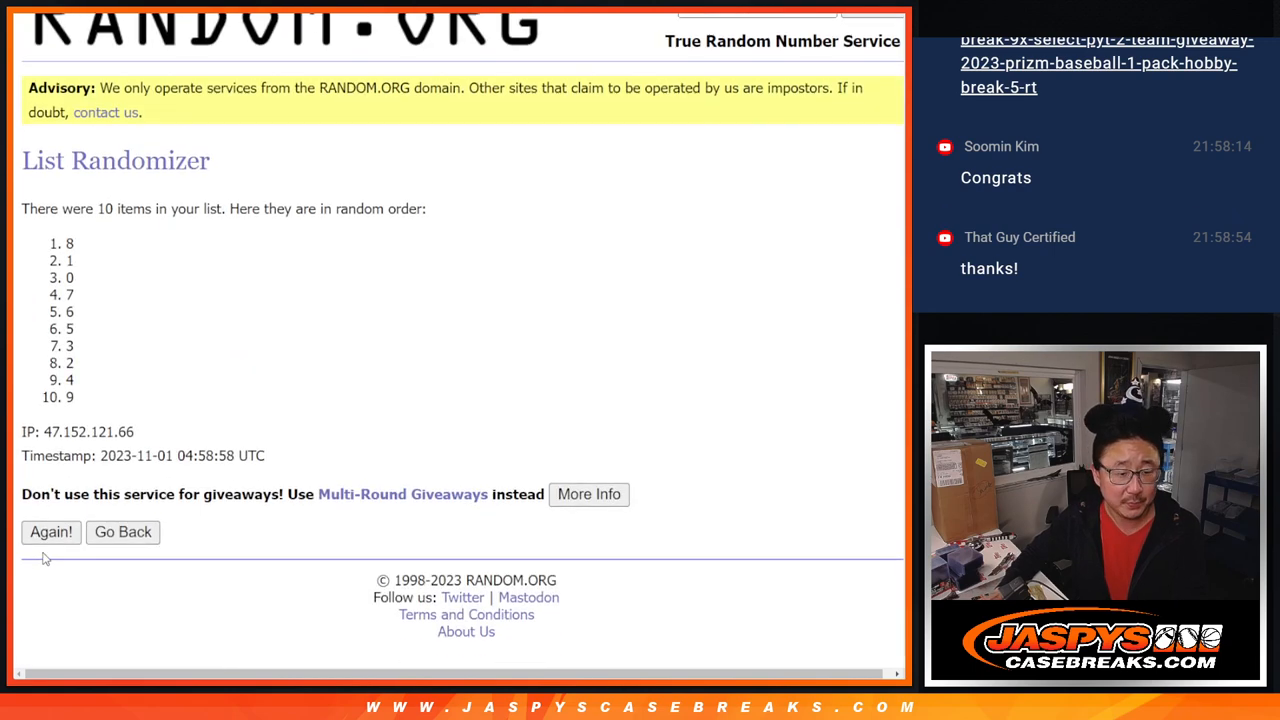
pyautogui.click(51, 531)
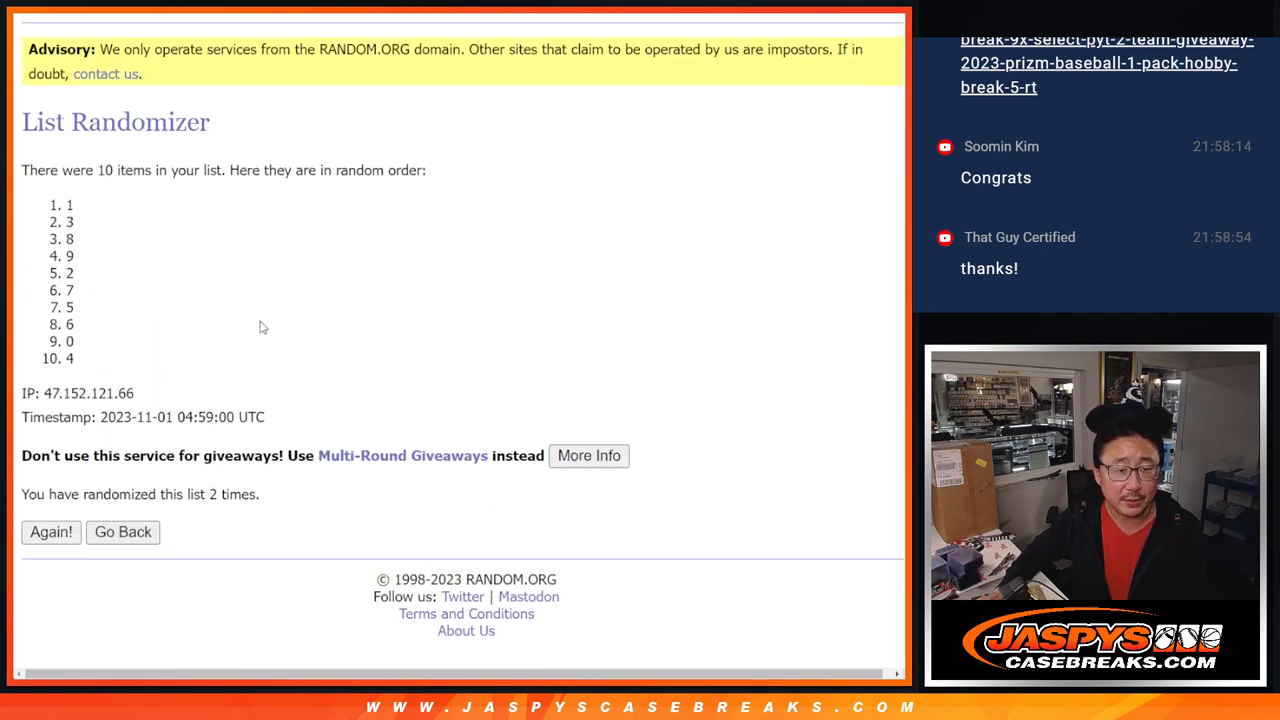
pyautogui.click(50, 531)
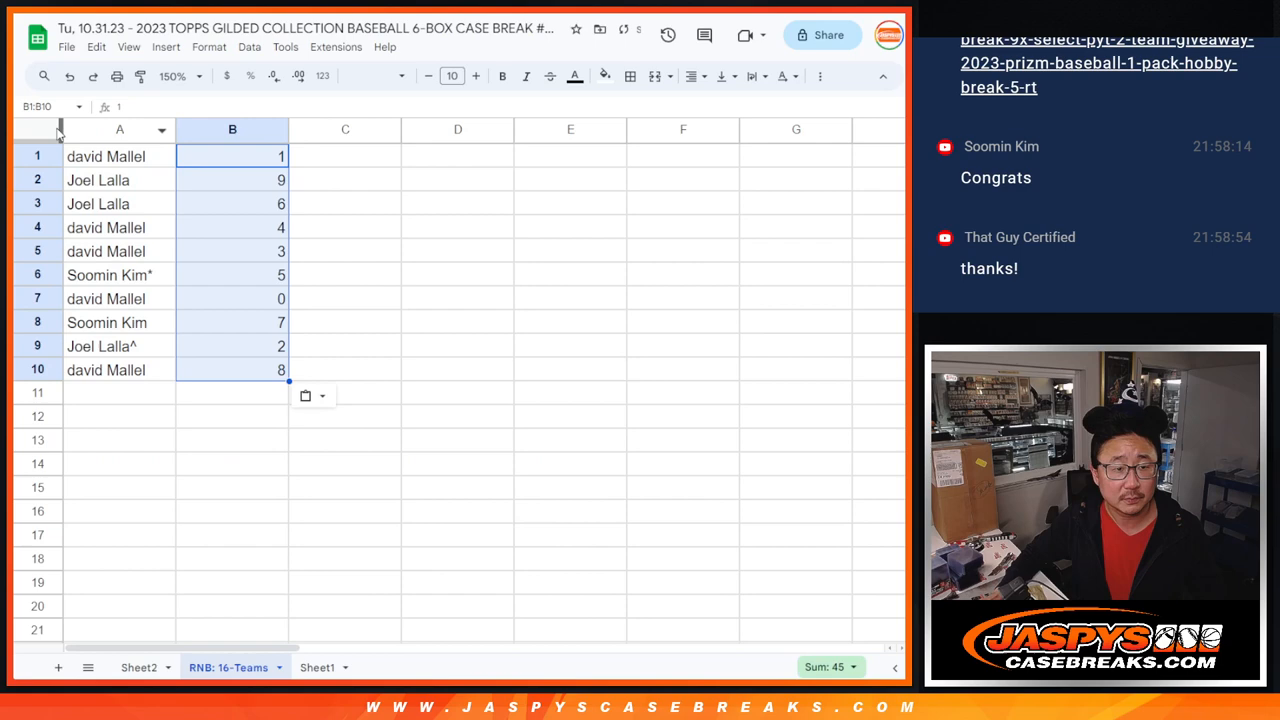
# Step: Select the whole RNB: 16-Teams sheet and change its font settings
pyautogui.click(452, 76)
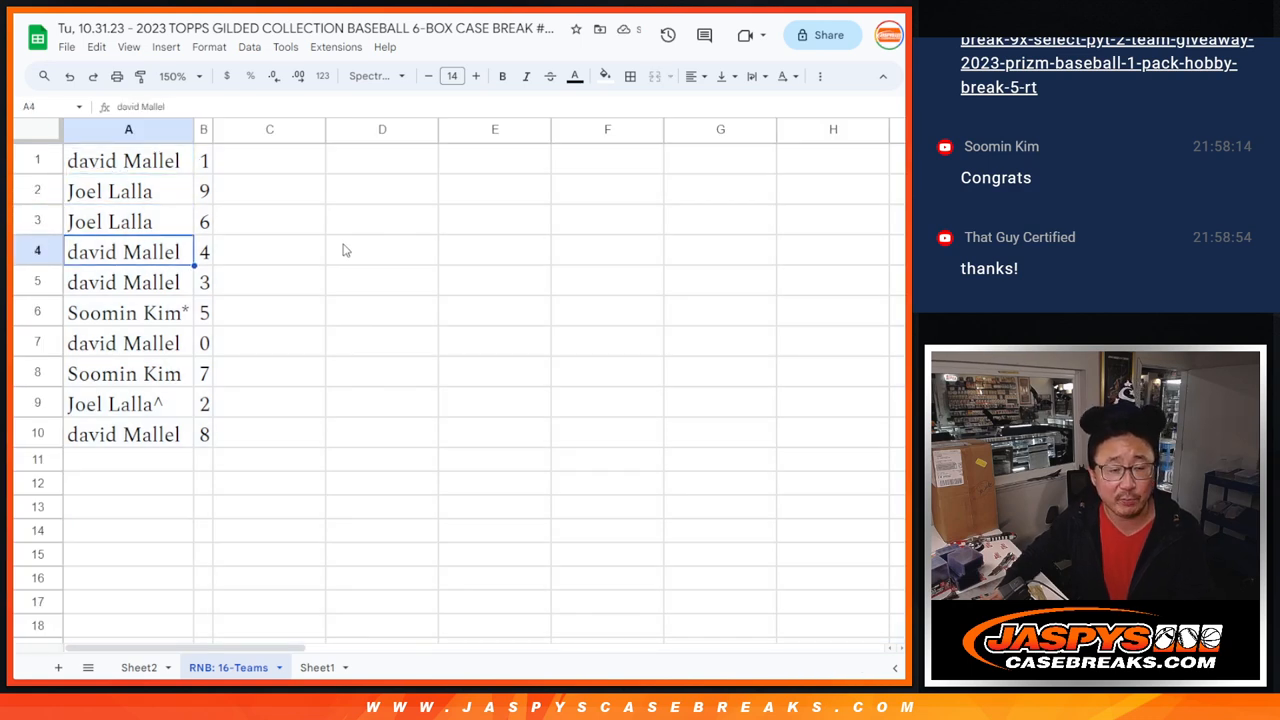
pyautogui.click(123, 342)
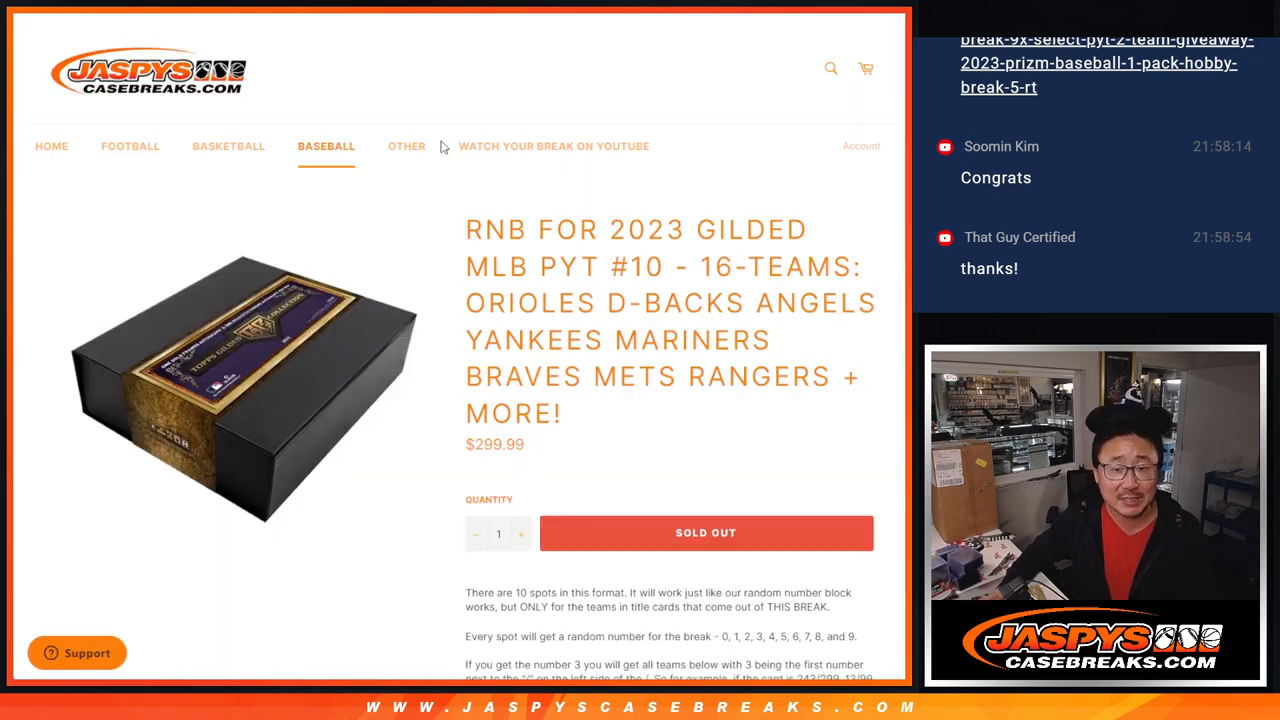
pyautogui.scroll(-3)
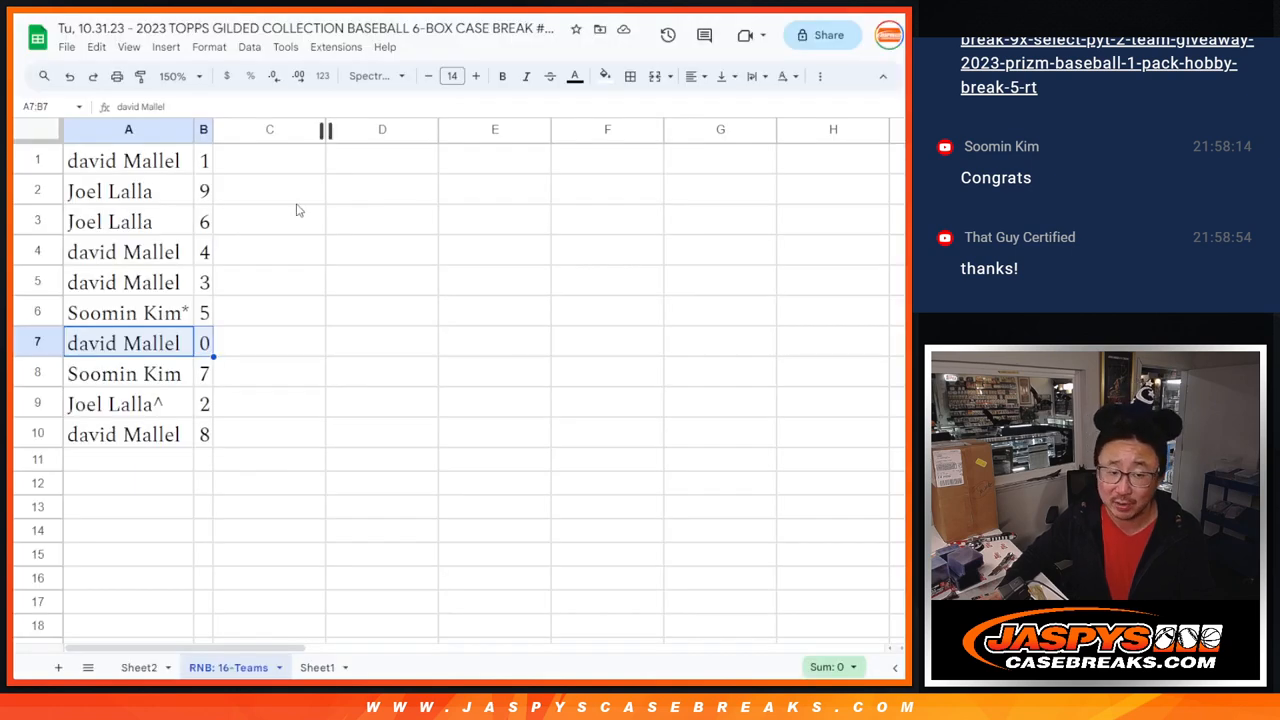
# Step: Sort the name–number pairs by column B from 0 to 9 and add all borders
pyautogui.click(128, 373)
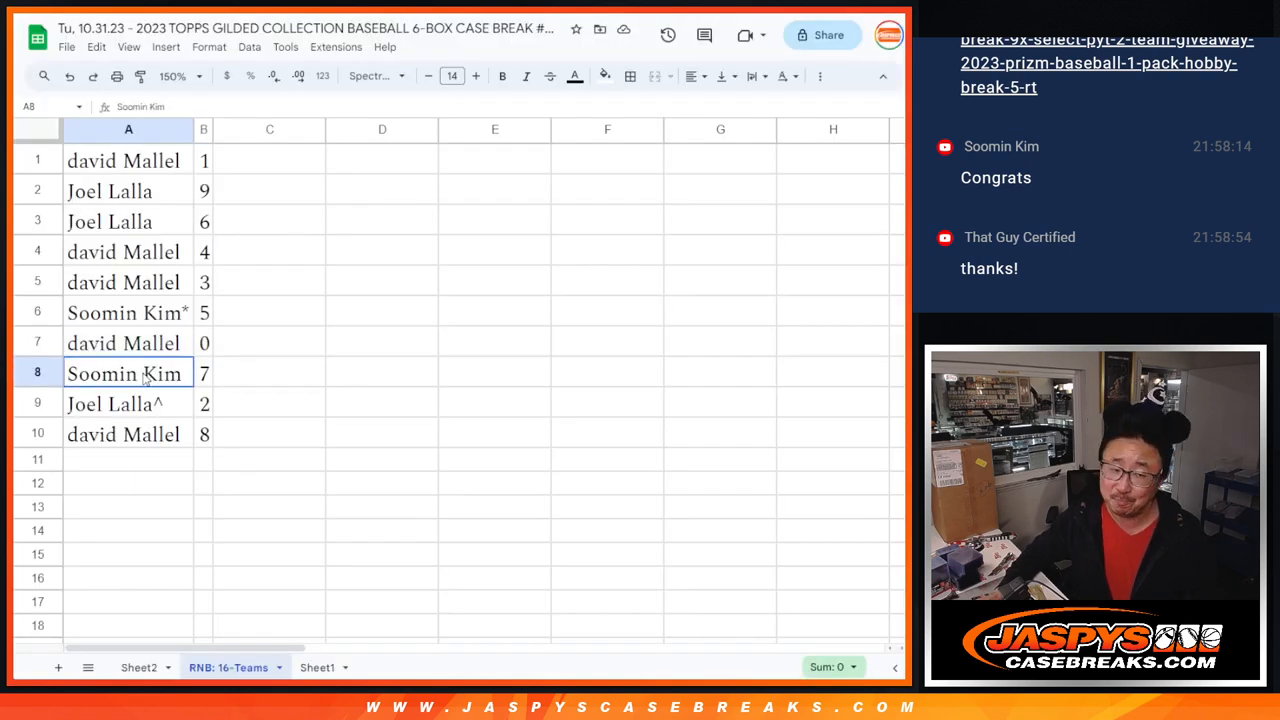
pyautogui.click(204, 373)
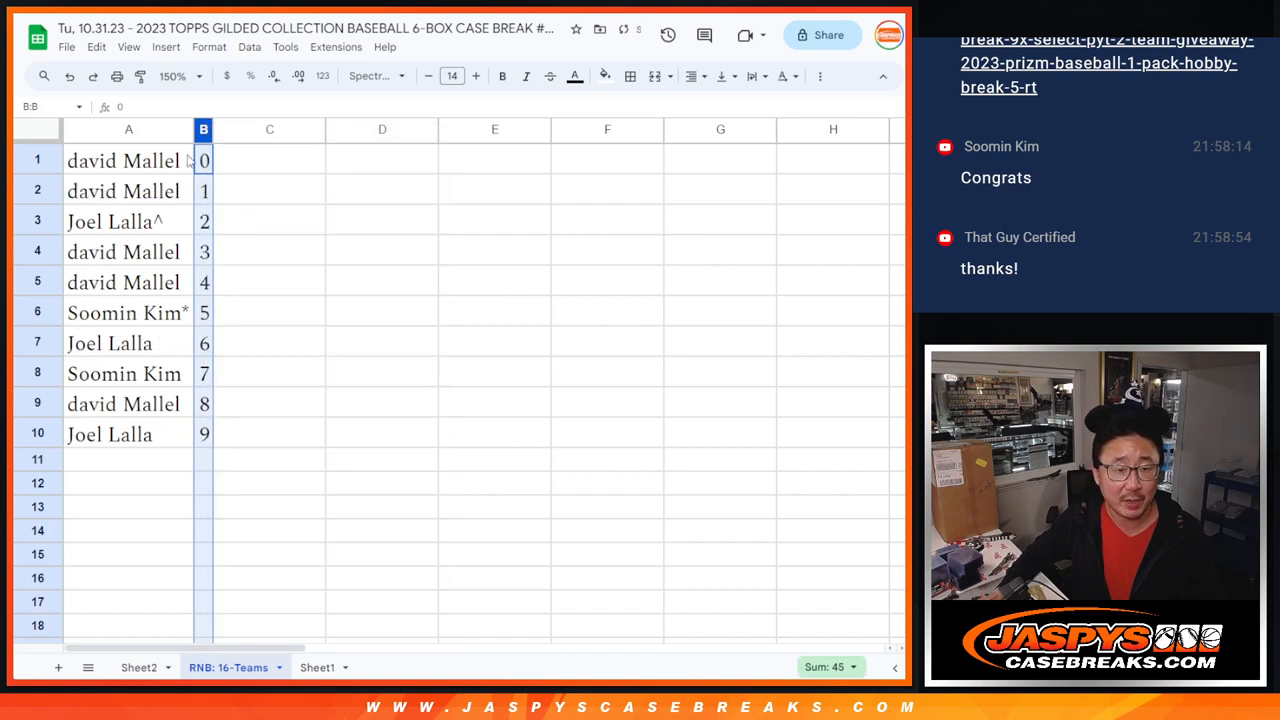
pyautogui.click(690, 76)
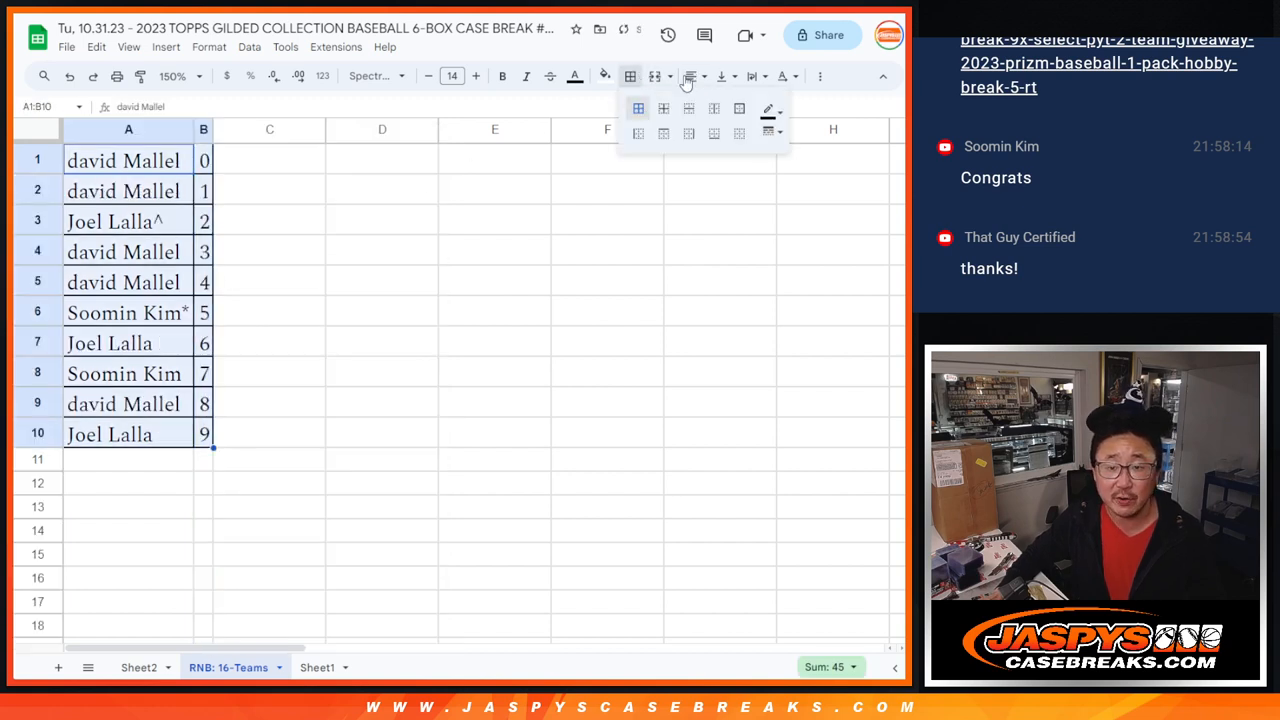